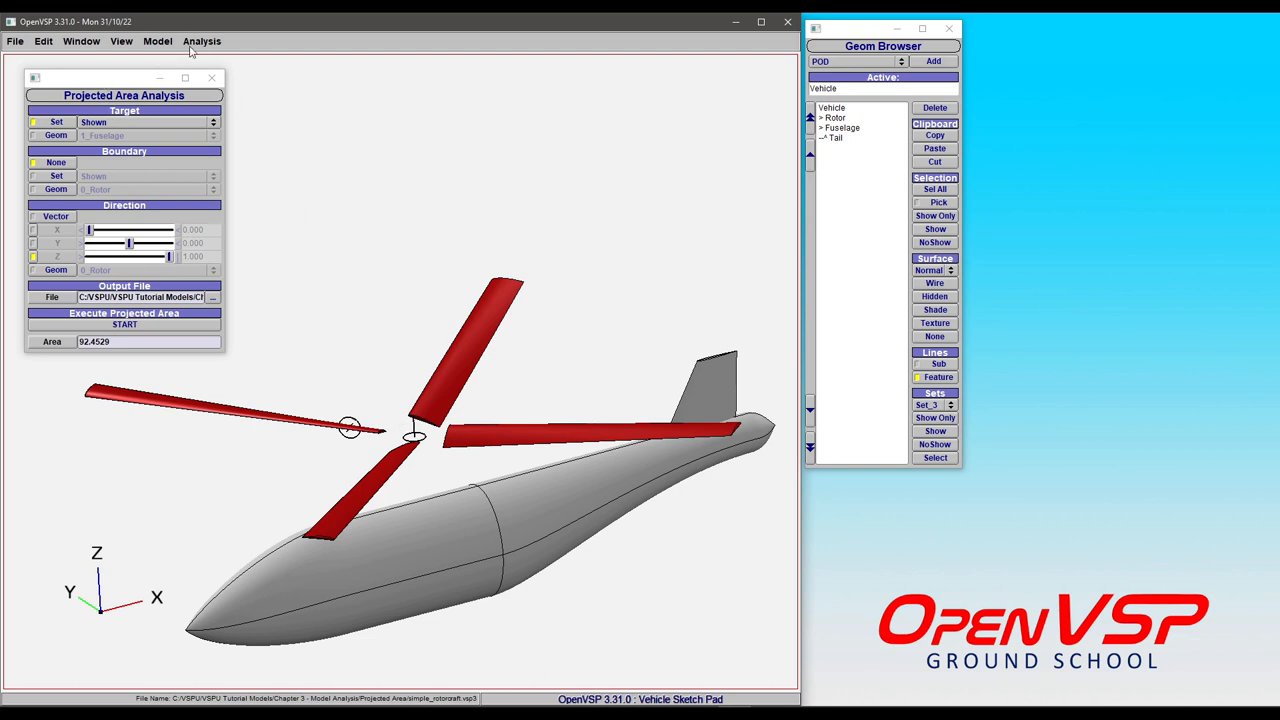
Open the Projected Area analysis, set the direction vector to (0, 0, 1), and browse the output file location
{"action": "left_click", "coordinate": [201, 41]}
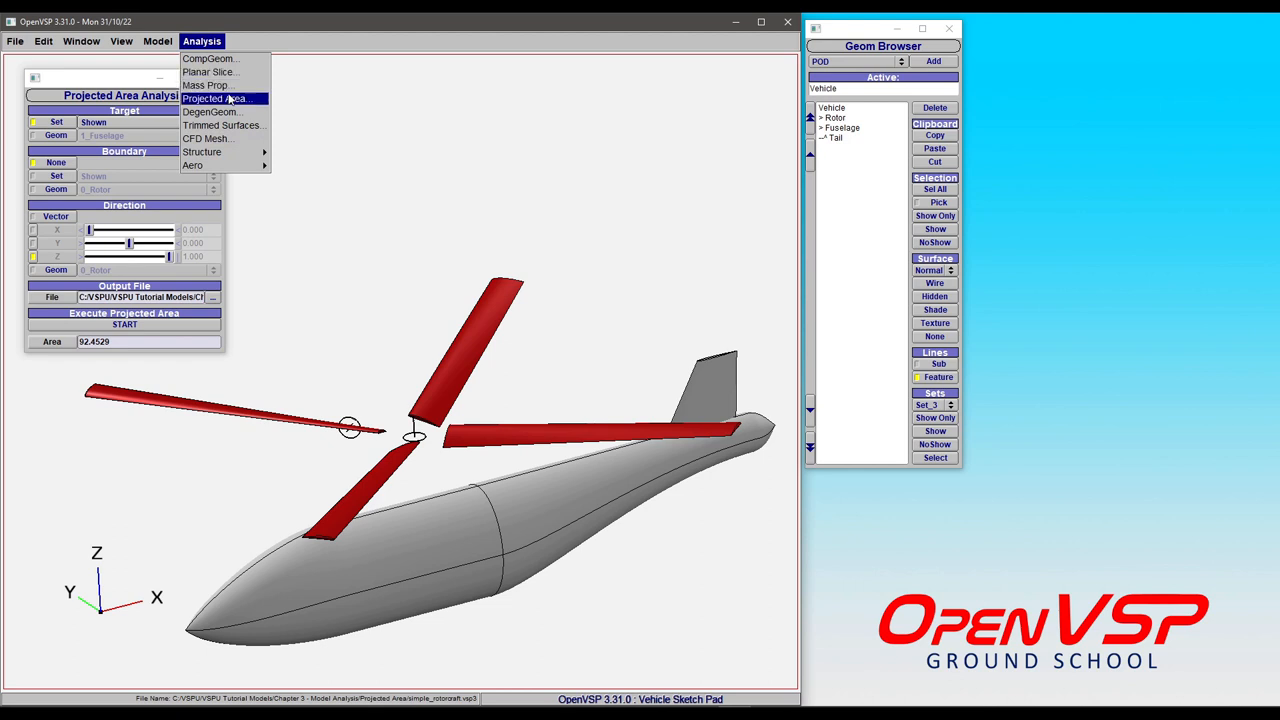
{"action": "left_click", "coordinate": [214, 98]}
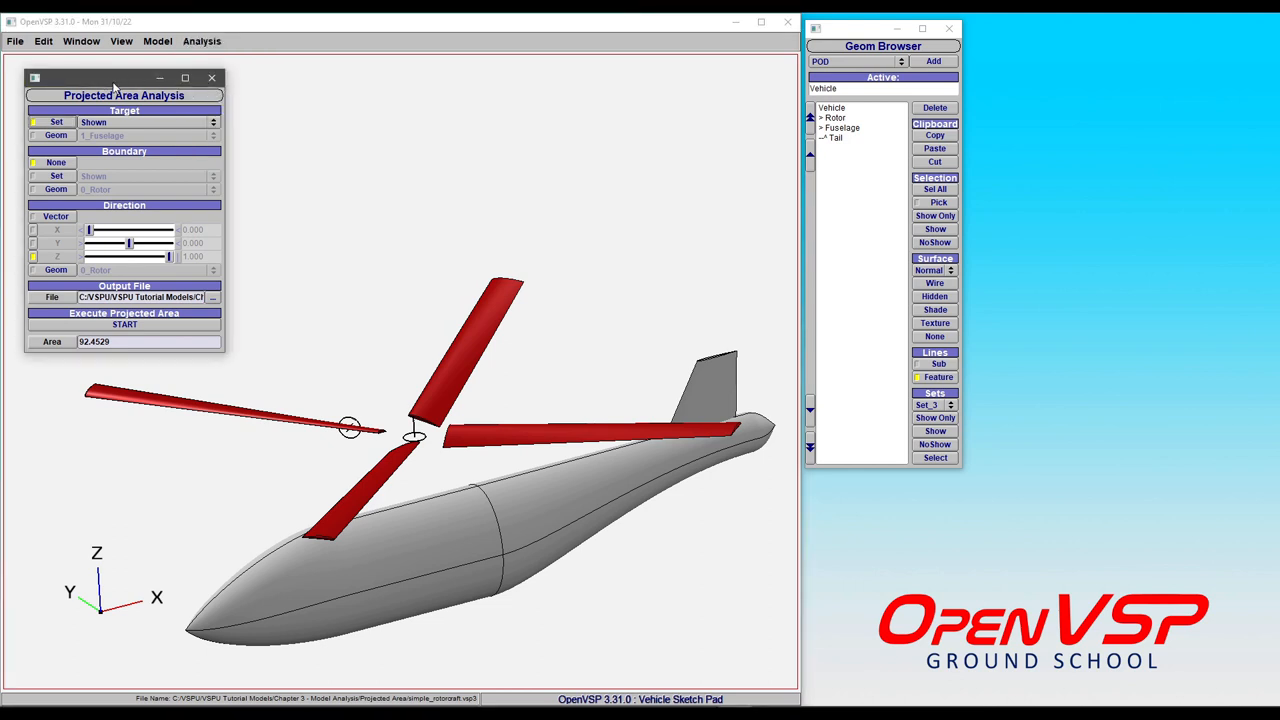
{"action": "mouse_move", "coordinate": [137, 143]}
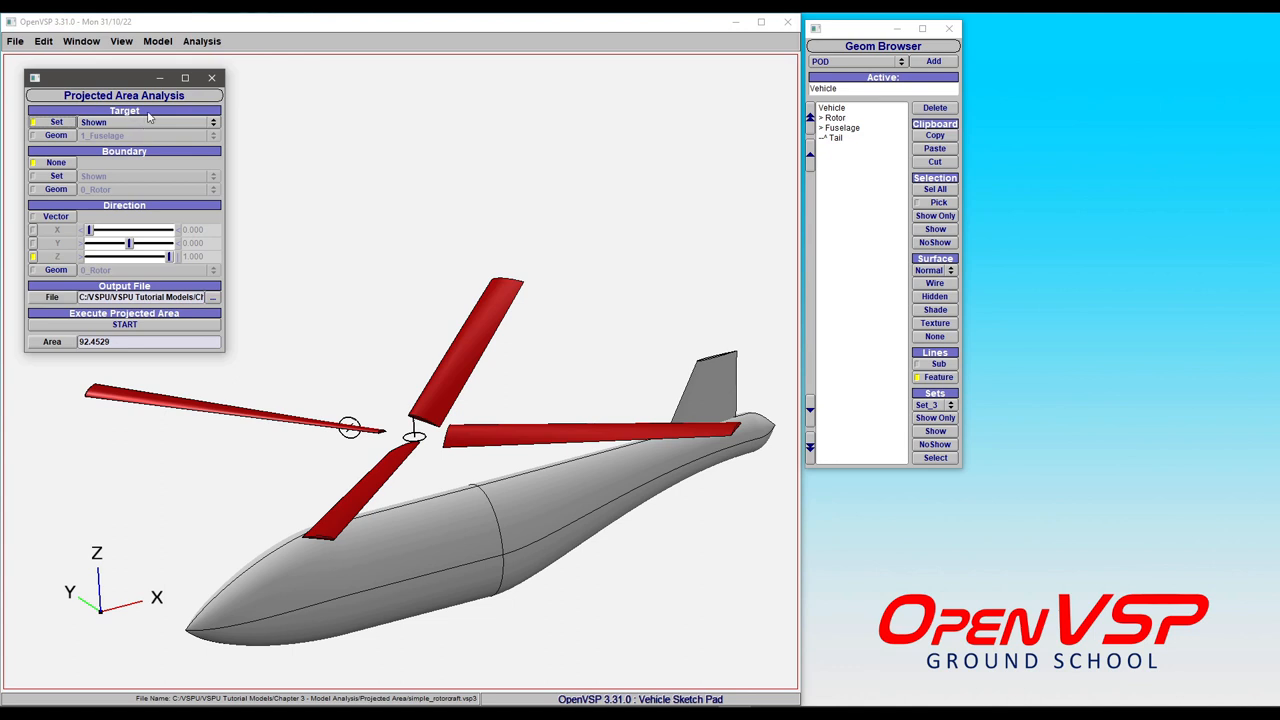
{"action": "mouse_move", "coordinate": [87, 180]}
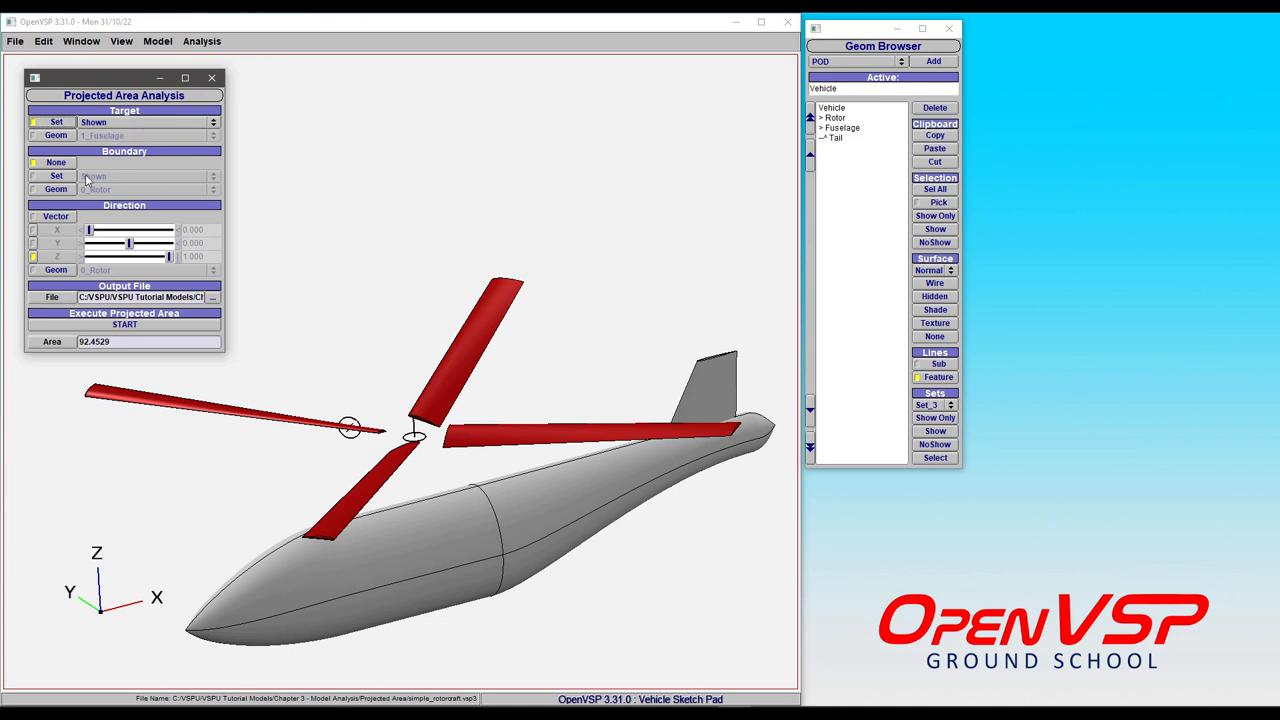
{"action": "mouse_move", "coordinate": [124, 207]}
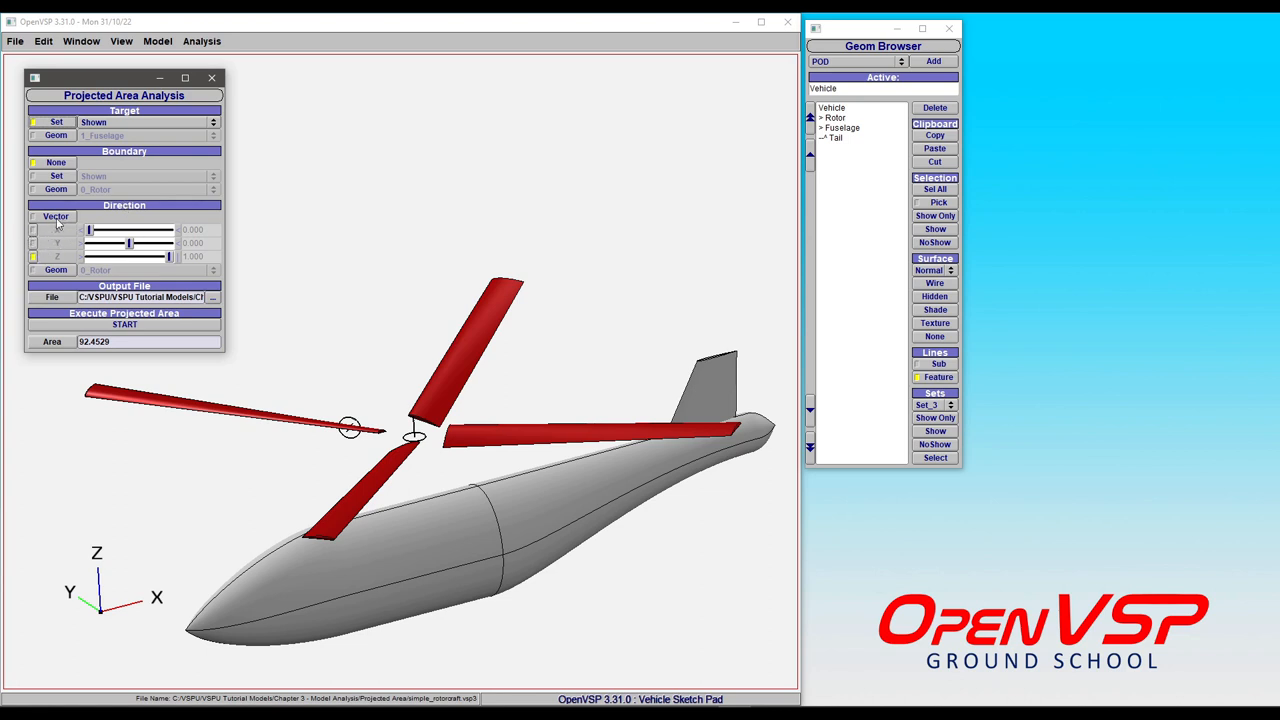
{"action": "left_click", "coordinate": [55, 216]}
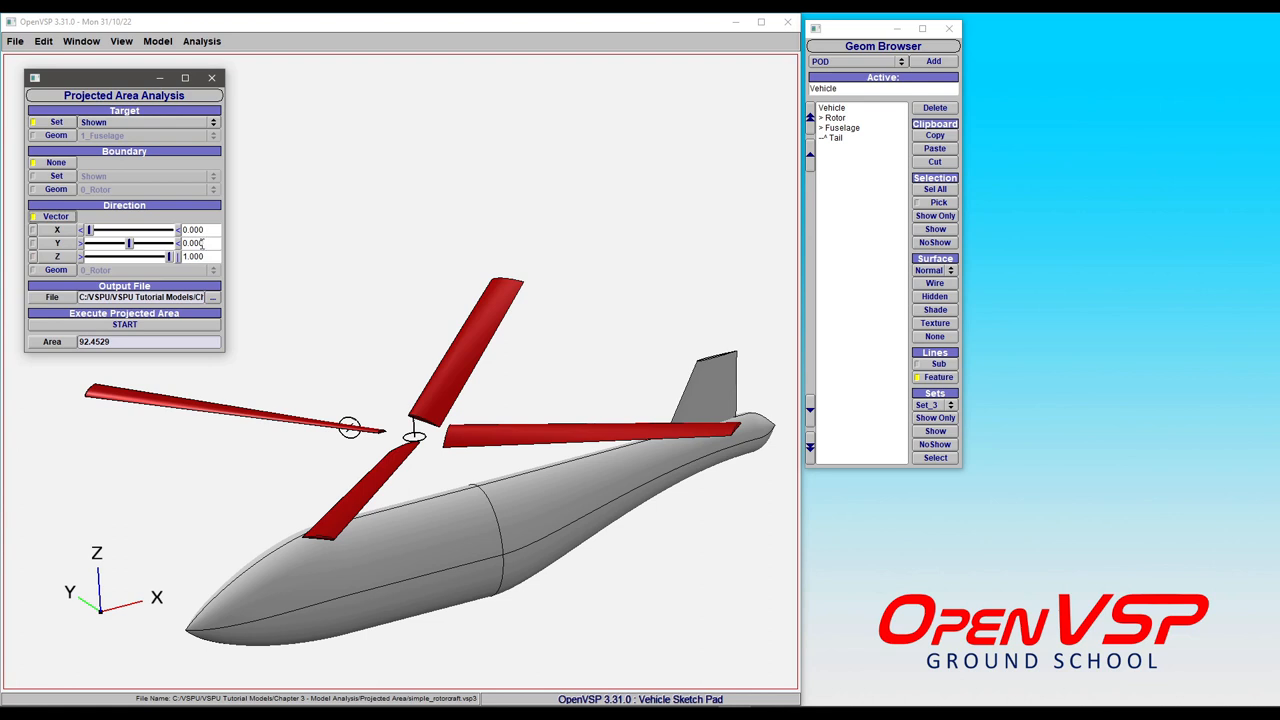
{"action": "mouse_move", "coordinate": [56, 270]}
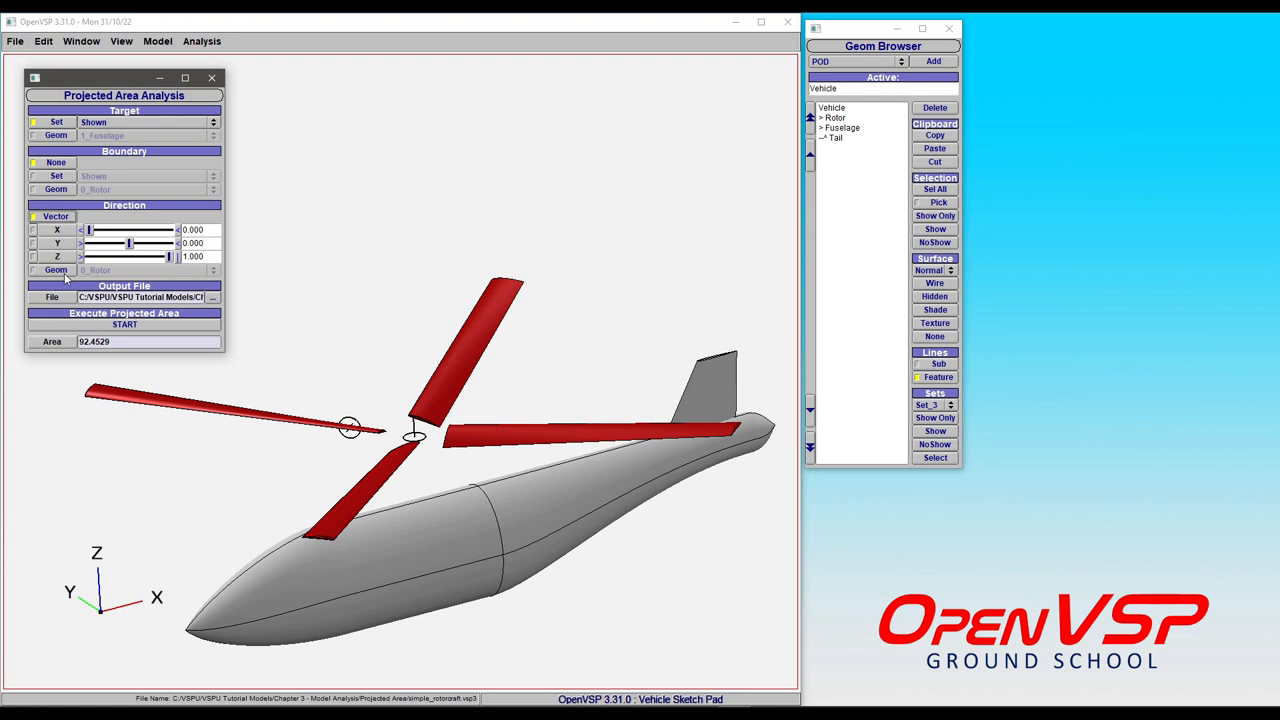
{"action": "mouse_move", "coordinate": [78, 281]}
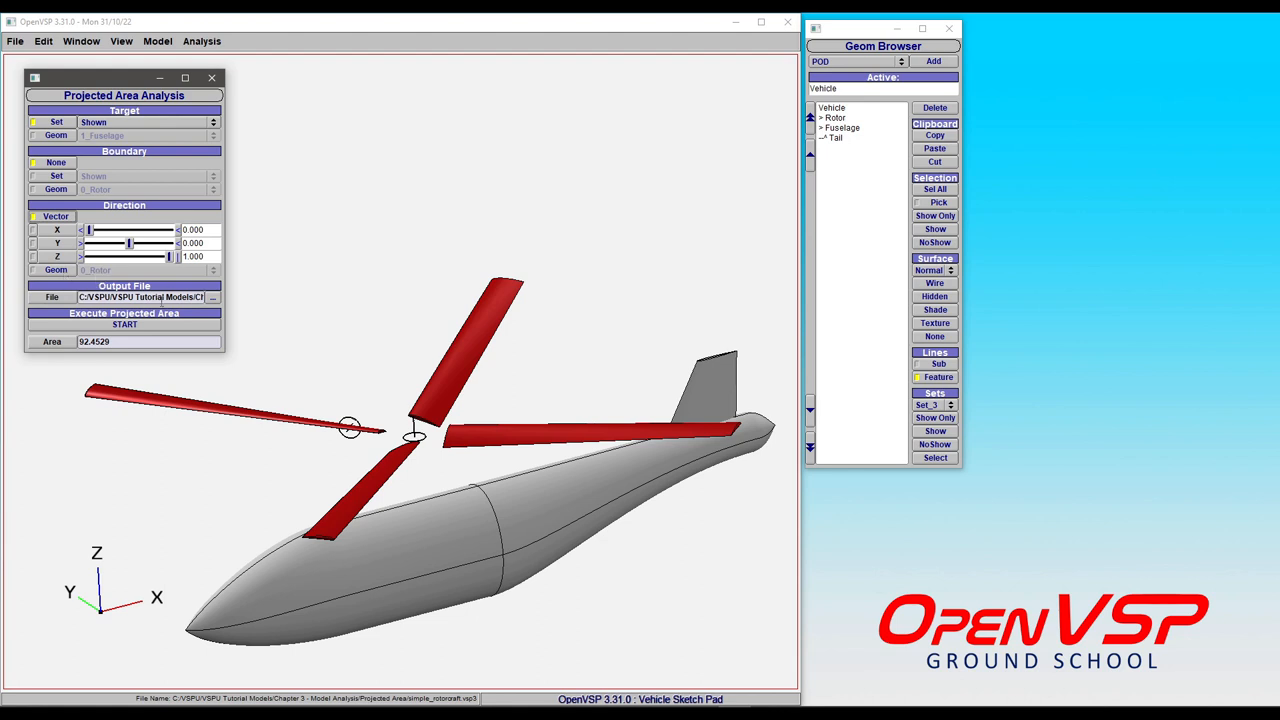
{"action": "left_click", "coordinate": [212, 297]}
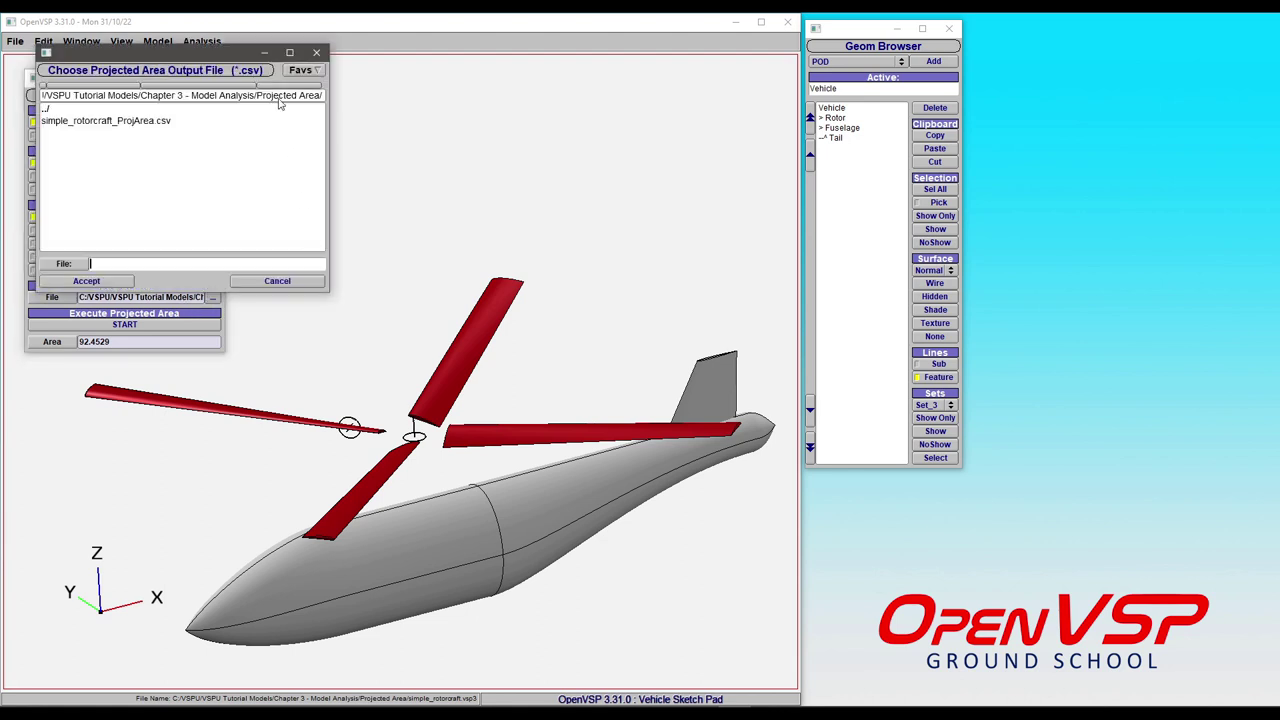
{"action": "left_click", "coordinate": [277, 280]}
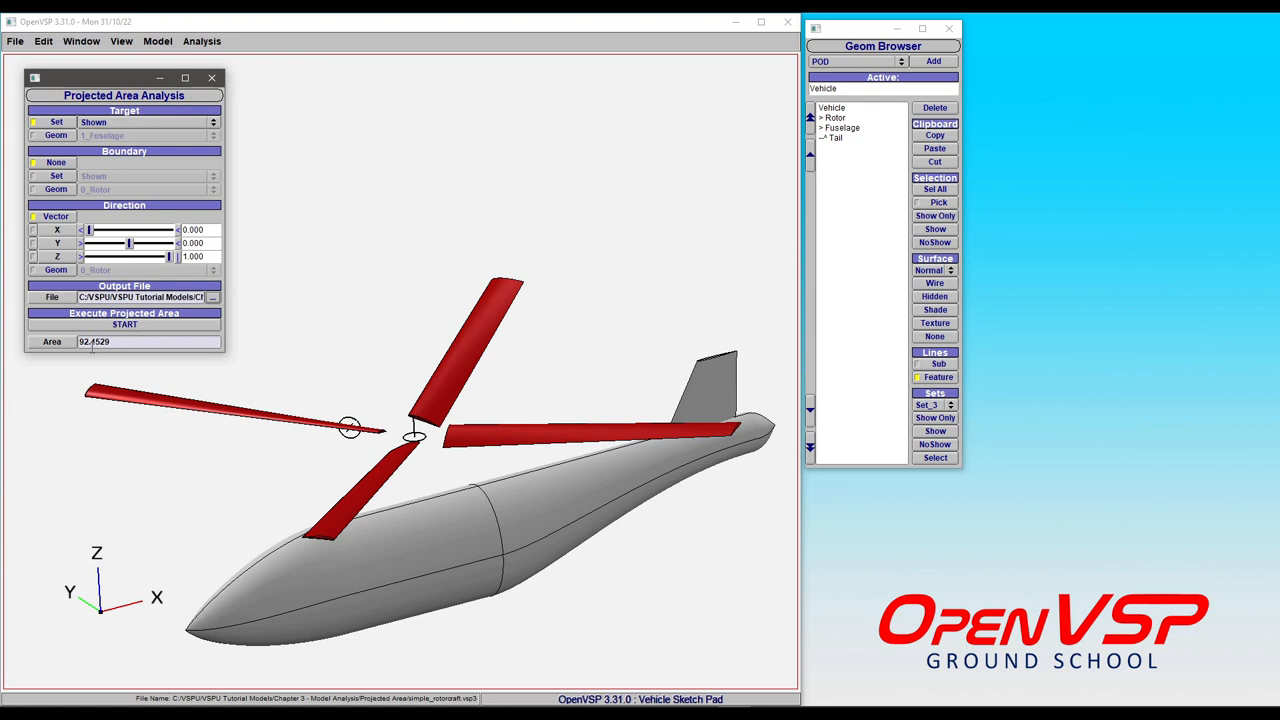
{"action": "mouse_move", "coordinate": [228, 362]}
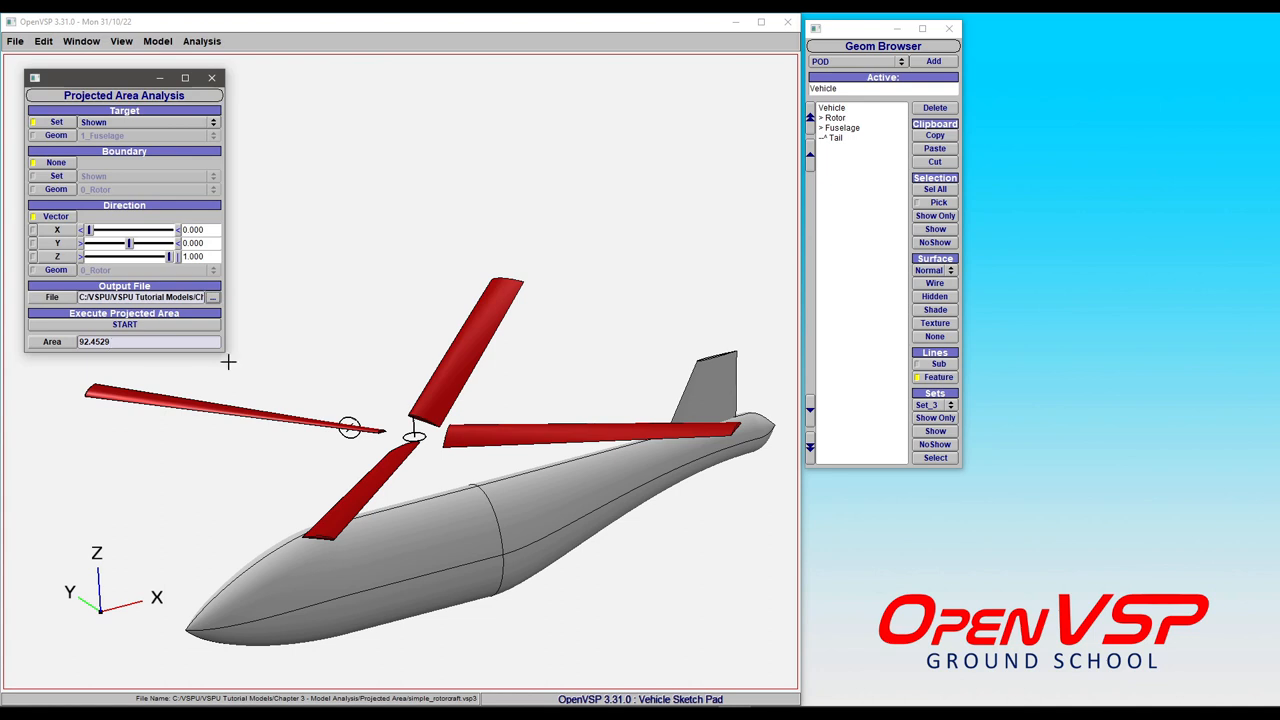
{"action": "mouse_move", "coordinate": [205, 395]}
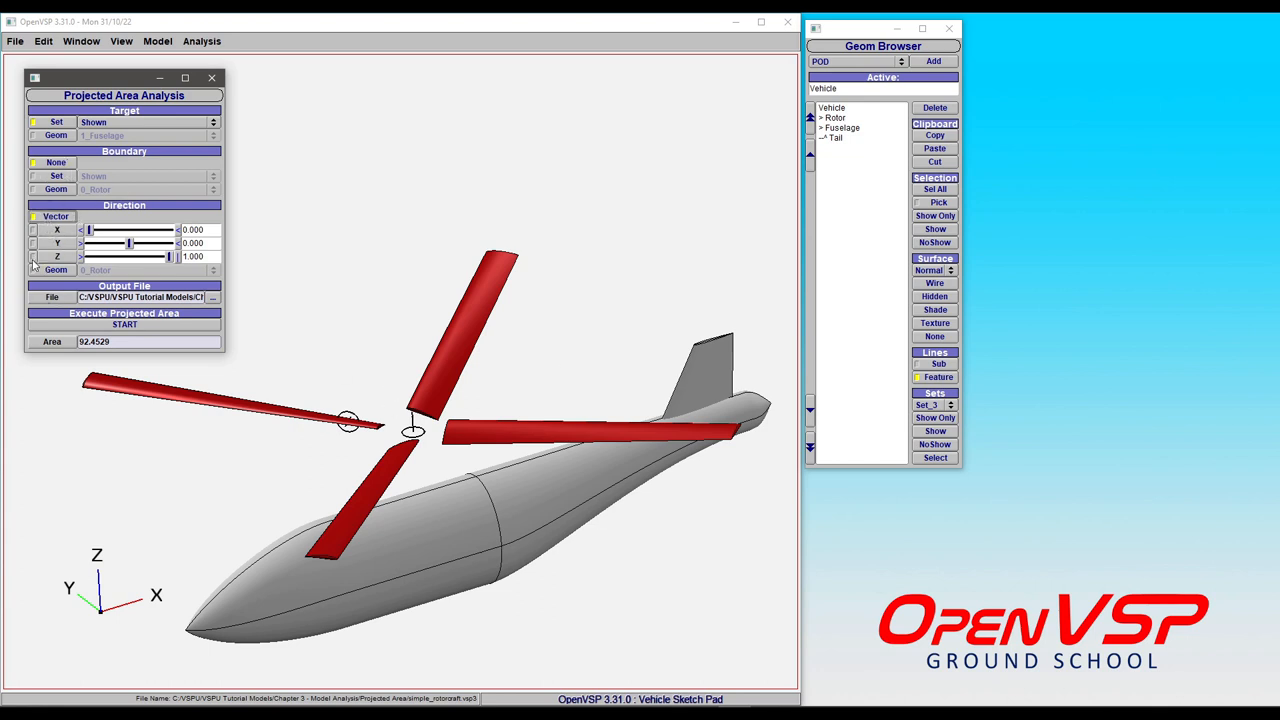
Run the projected area analysis along the Z axis, producing a 163.84 area mesh
{"action": "left_click", "coordinate": [33, 256]}
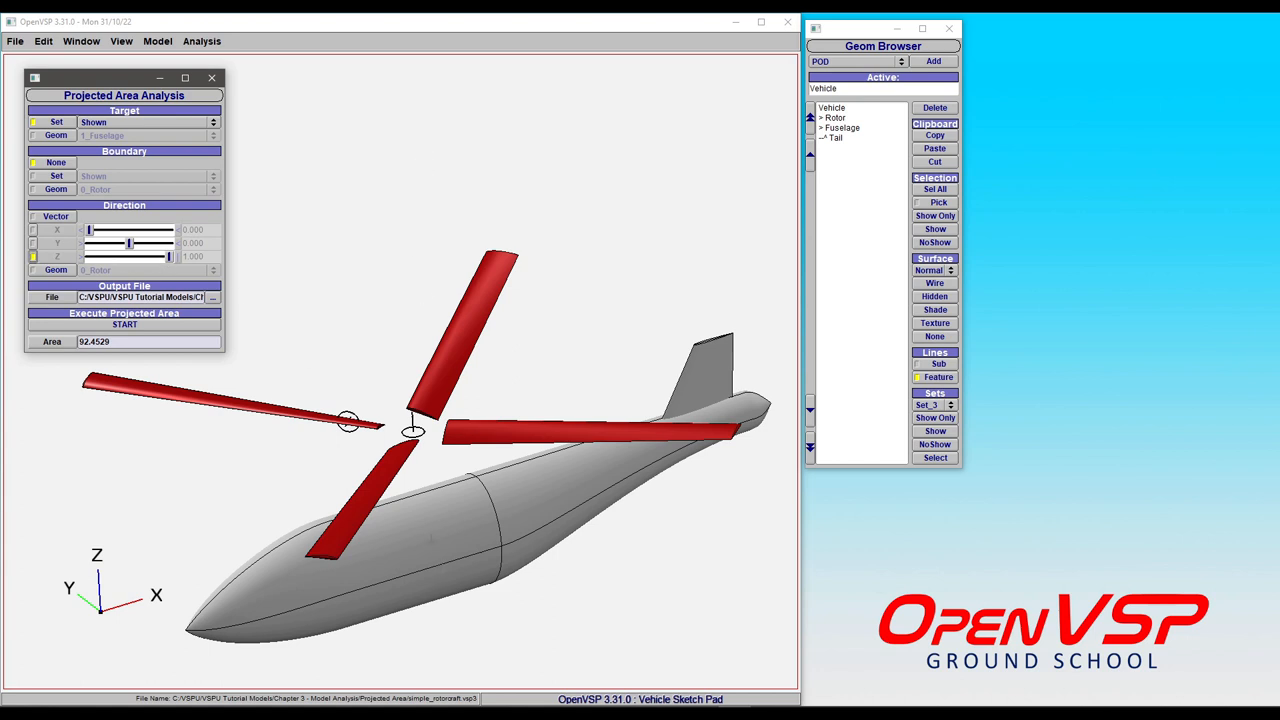
{"action": "mouse_move", "coordinate": [370, 489]}
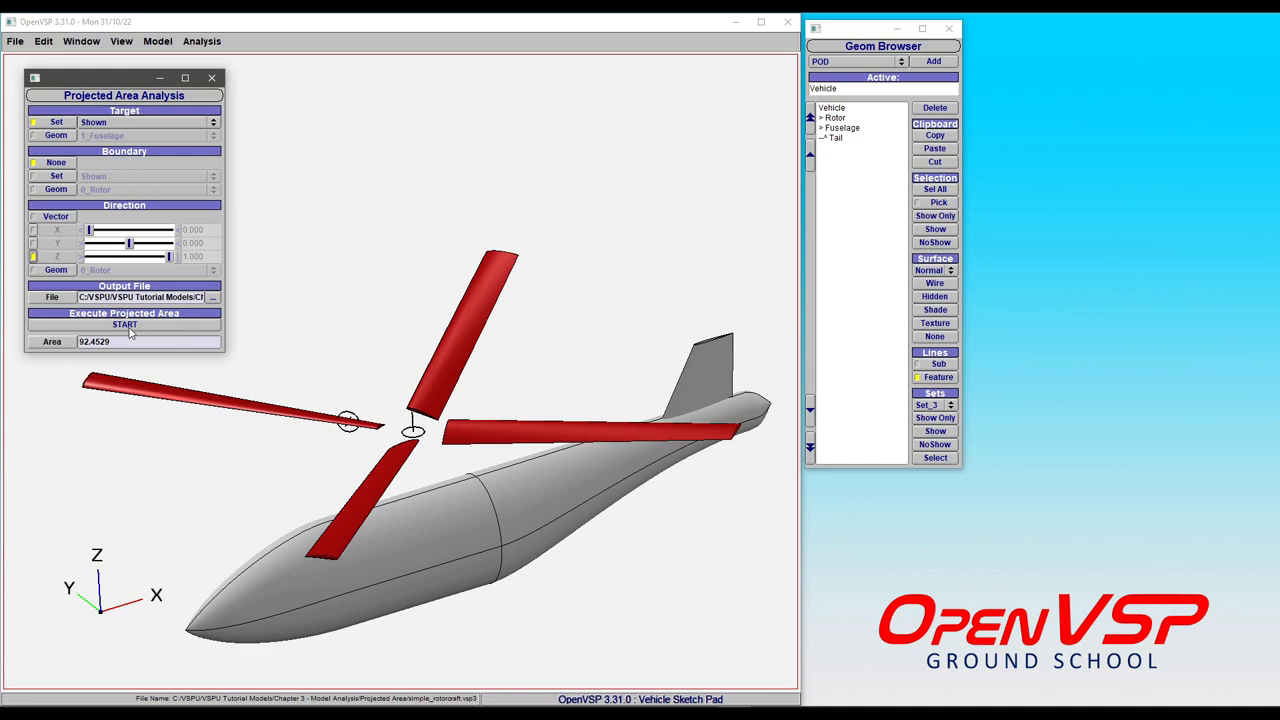
{"action": "left_click", "coordinate": [124, 324]}
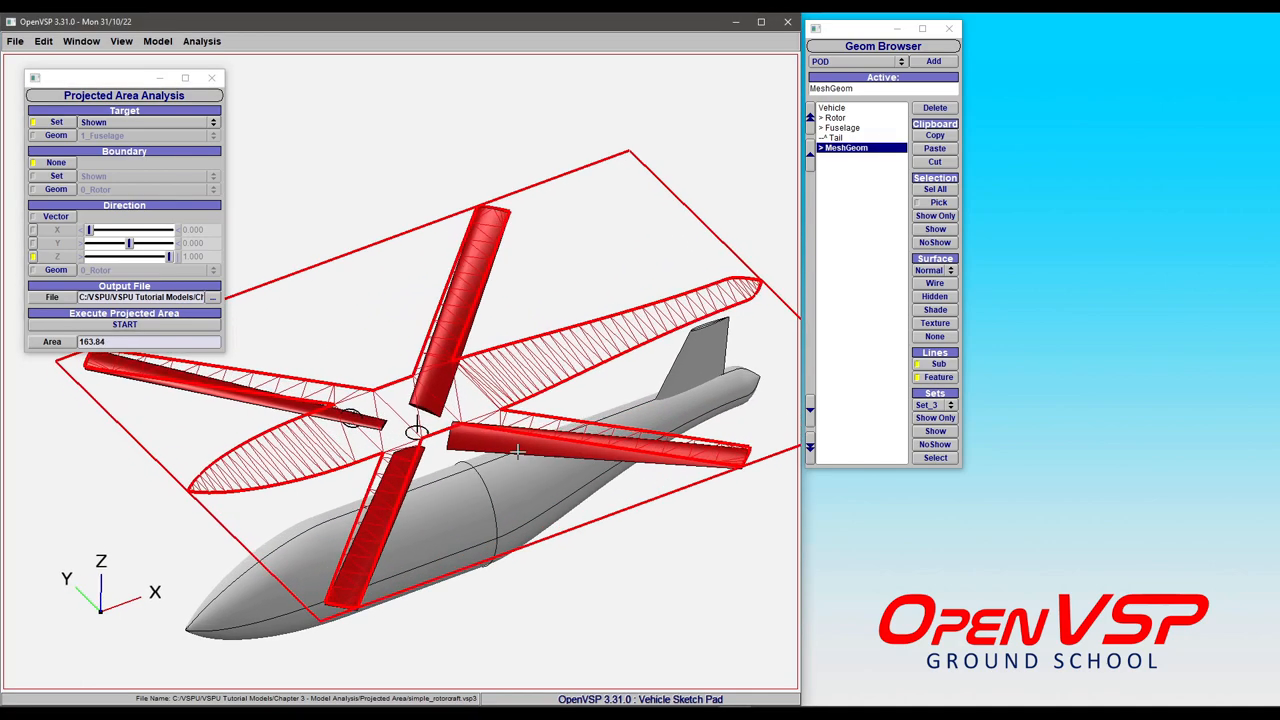